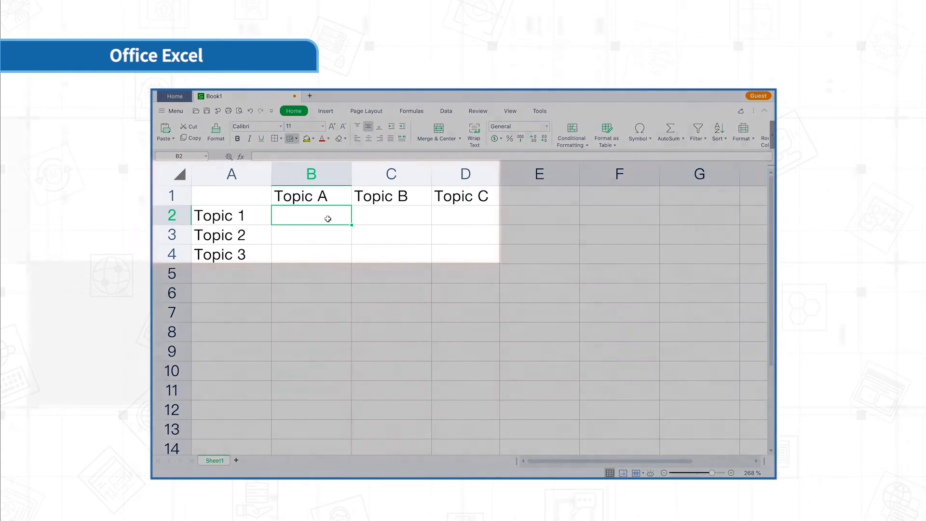
Enter 1 under Topic A for the Topic 1 row
type("1")
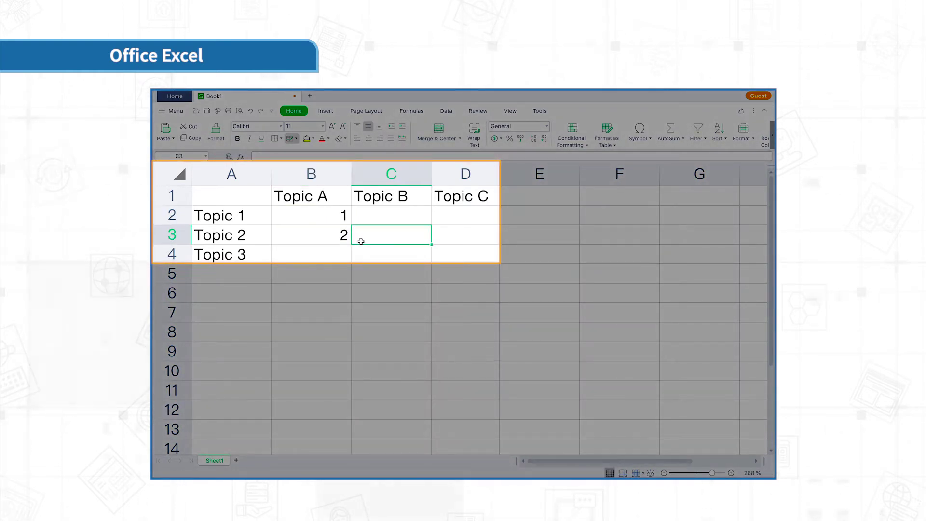
type("3")
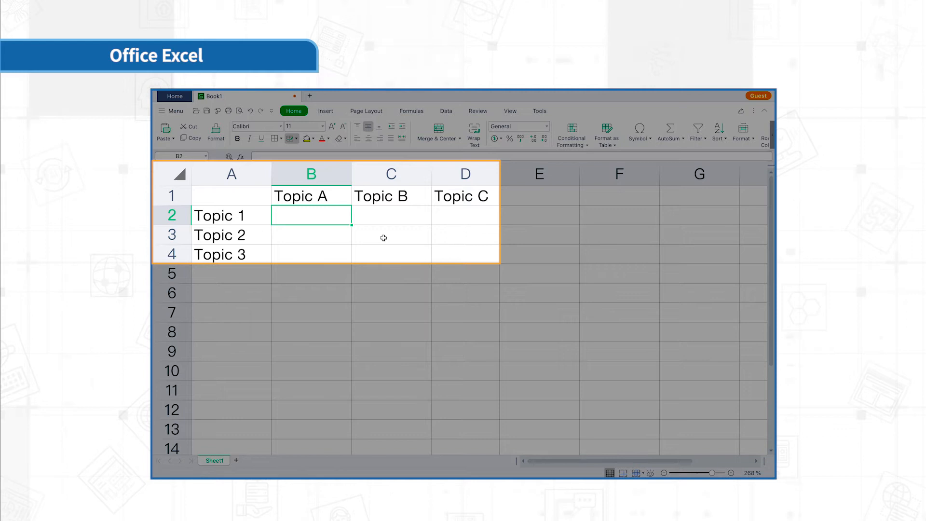
mouse_move(369, 260)
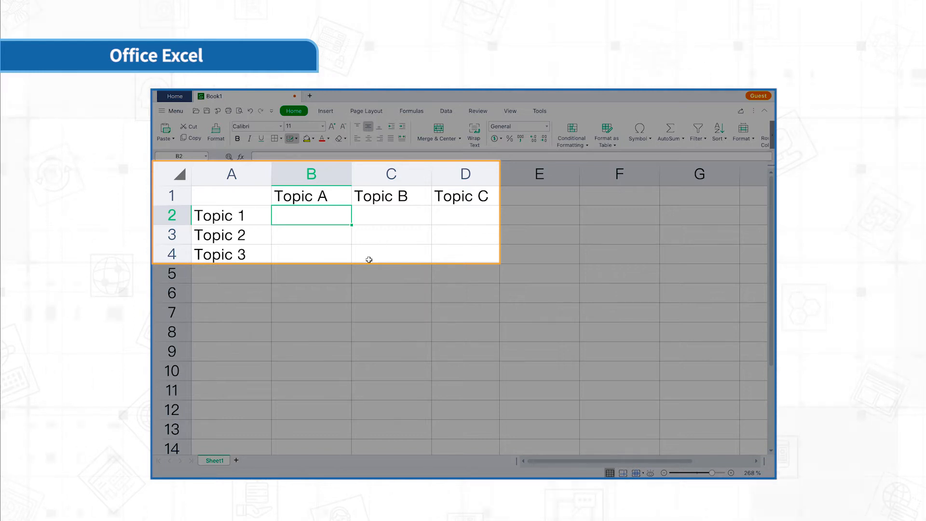
type("1")
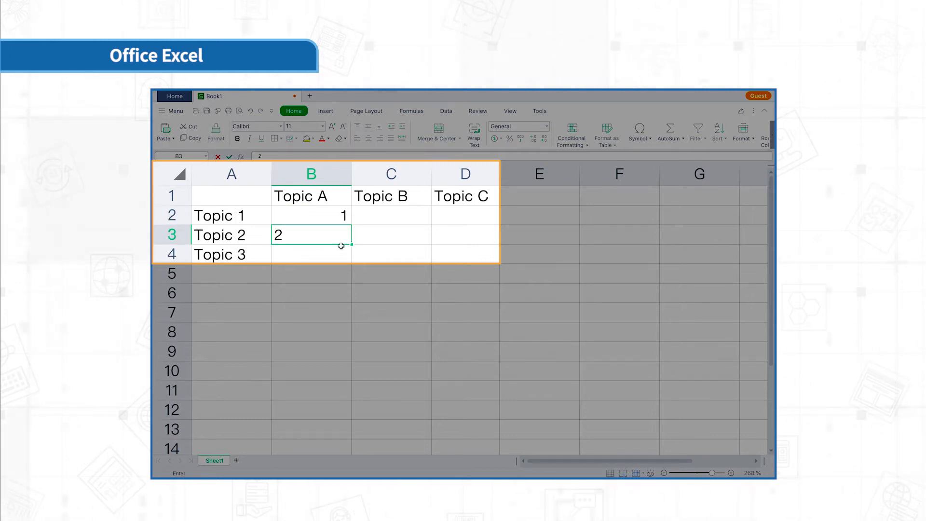
Enter 2, 3 and 4 across the Topic 2 row under Topics A, B and C
left_click(391, 234)
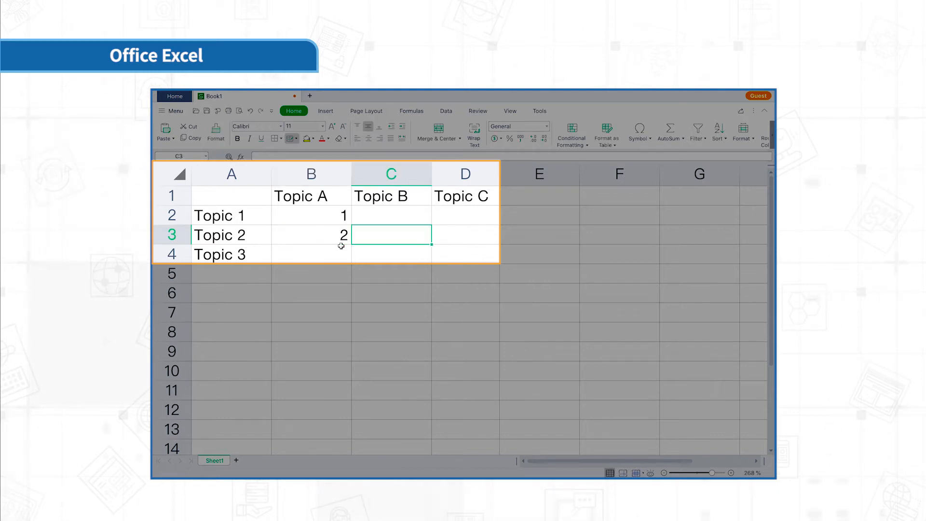
type("3")
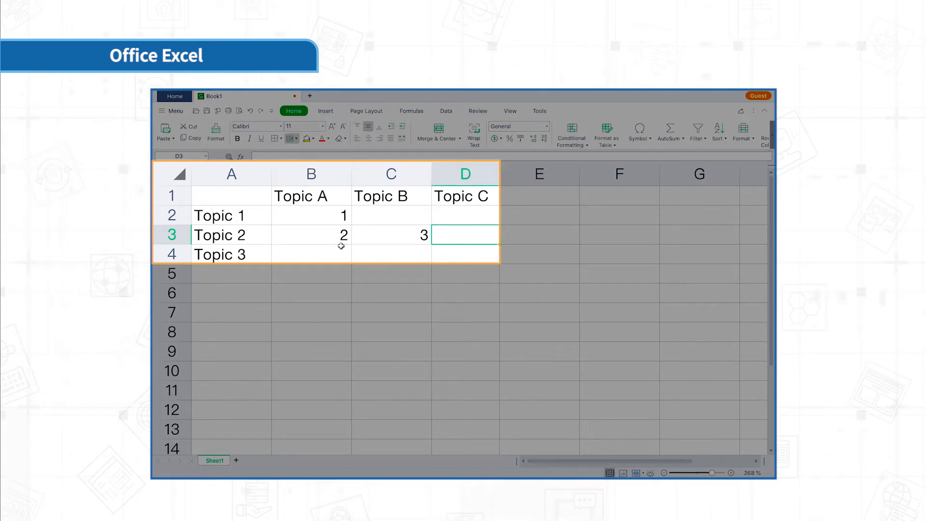
type("4")
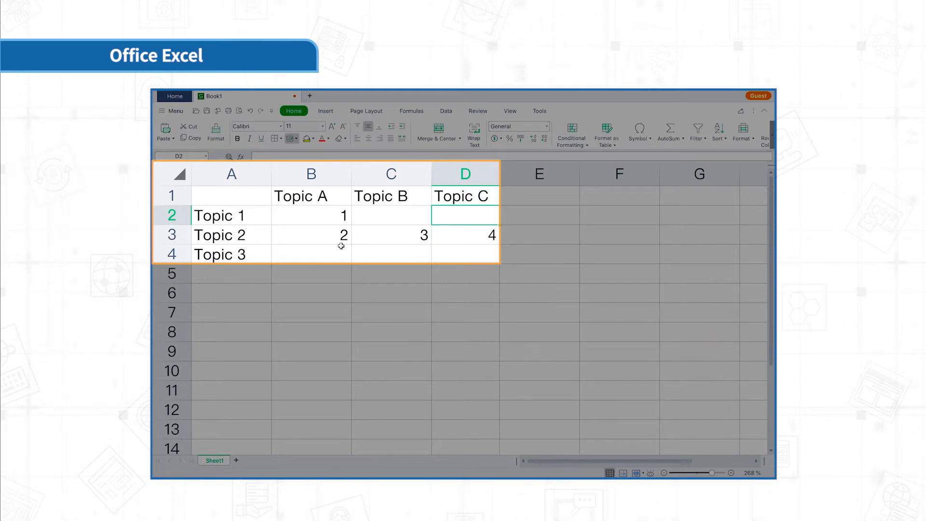
left_click(465, 234)
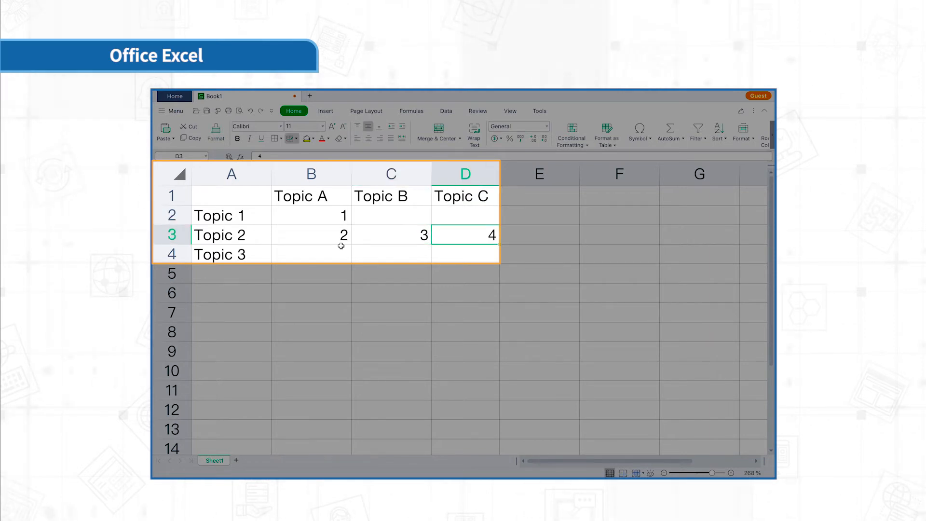
left_click(539, 234)
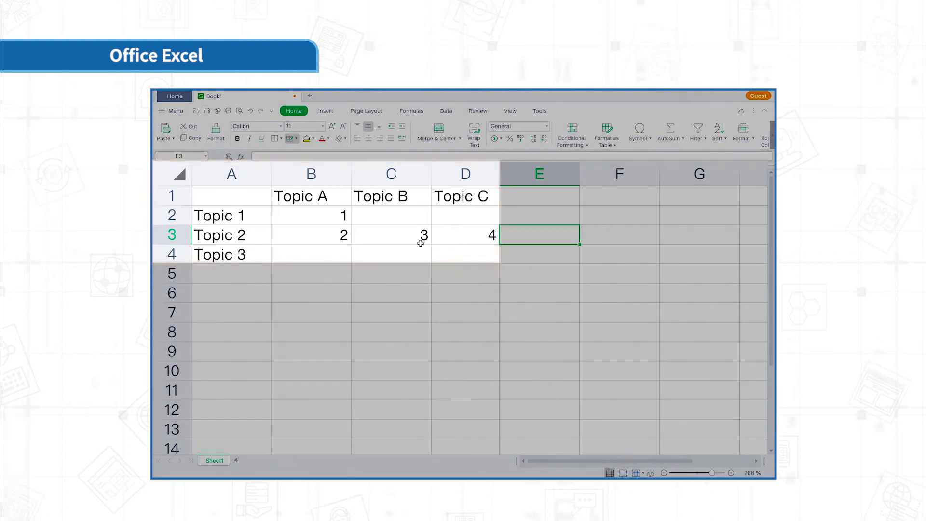
Enter a long string of 1s under Topic C for Topic 3 and widen that column to fit
type("11111111111111")
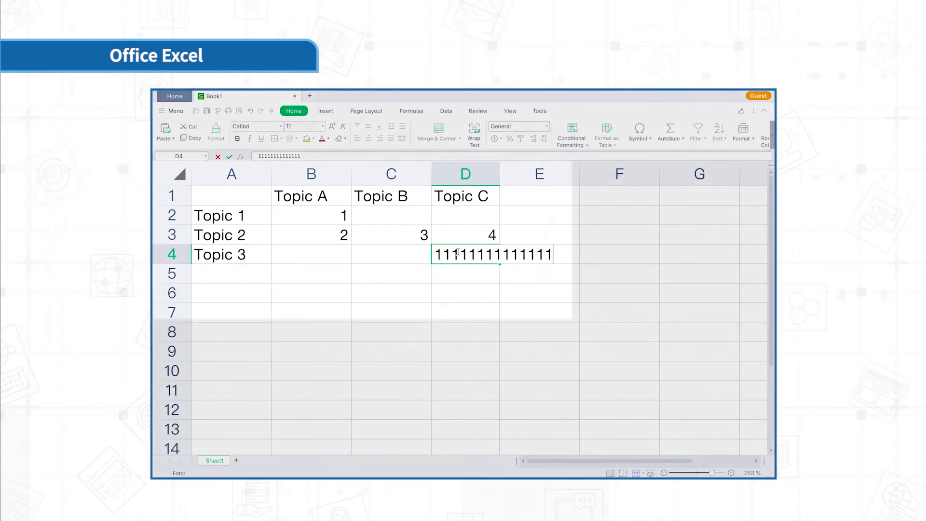
key("Enter")
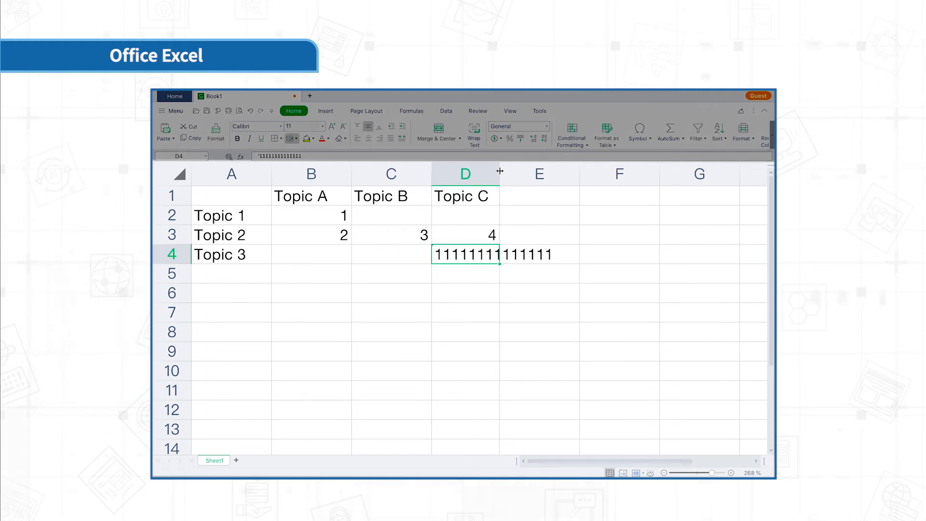
left_click_drag(498, 174, 575, 174)
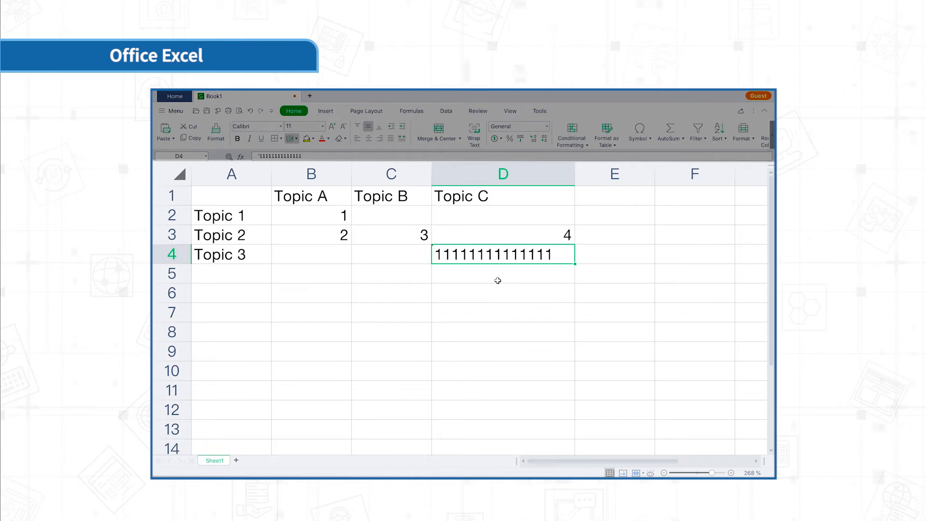
mouse_move(552, 269)
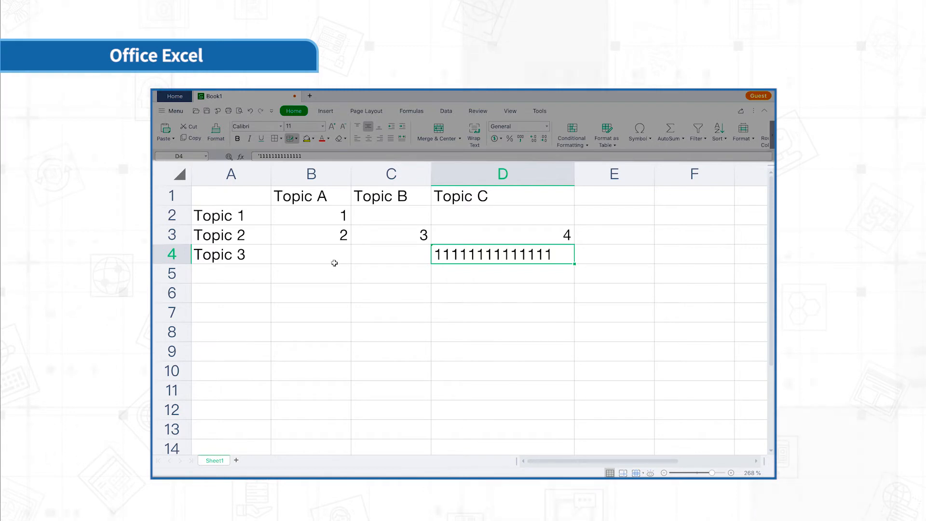
mouse_move(340, 258)
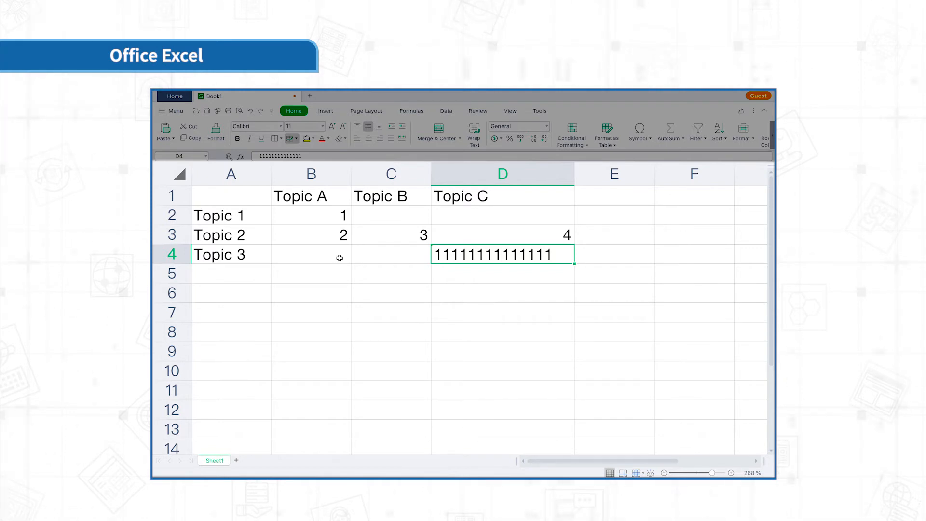
mouse_move(411, 194)
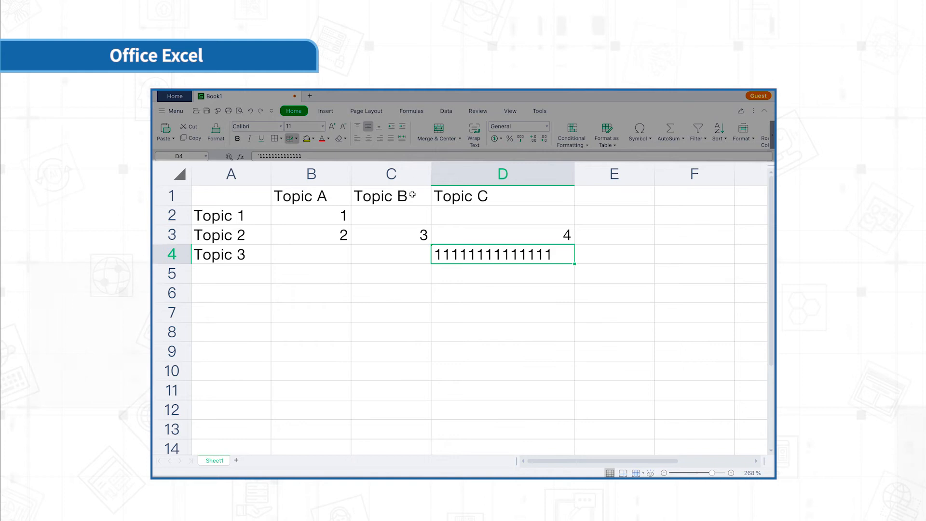
mouse_move(410, 198)
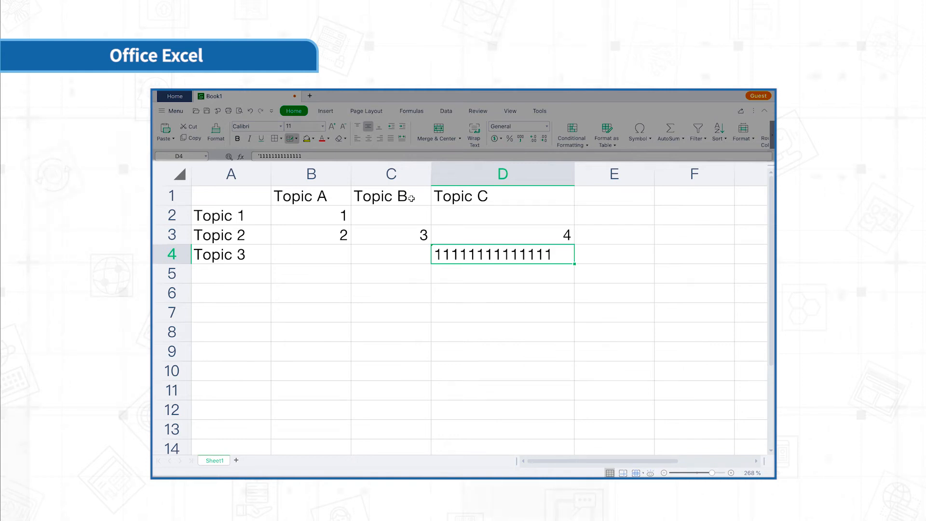
Insert a blank column just before the Topic C column
left_click(503, 196)
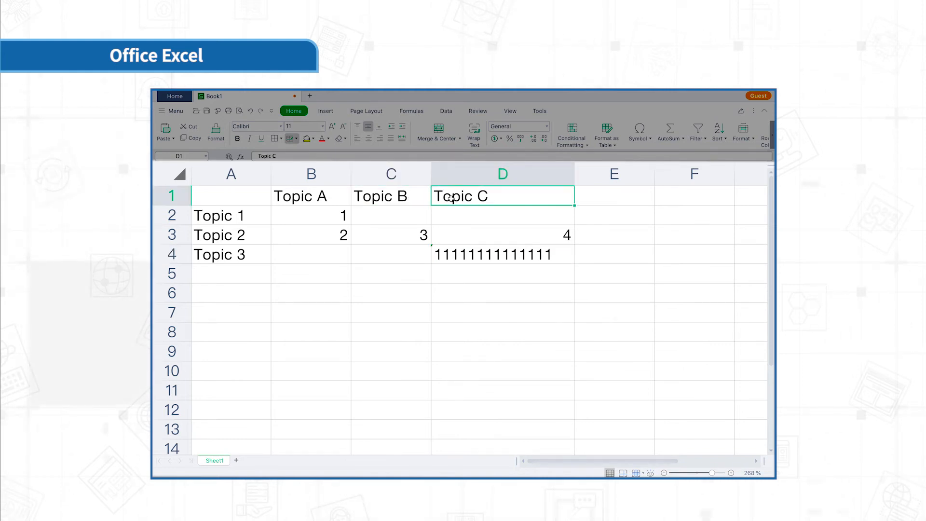
scroll("down", 3)
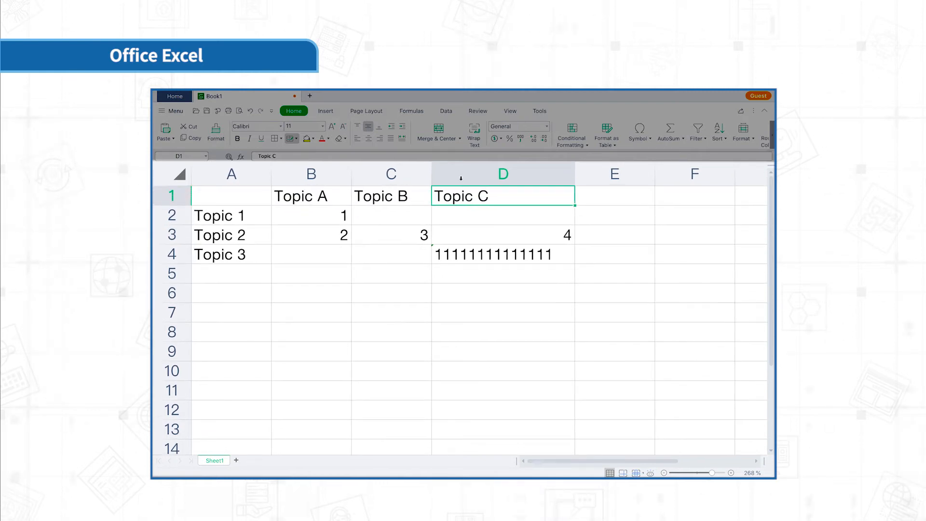
left_click(504, 174)
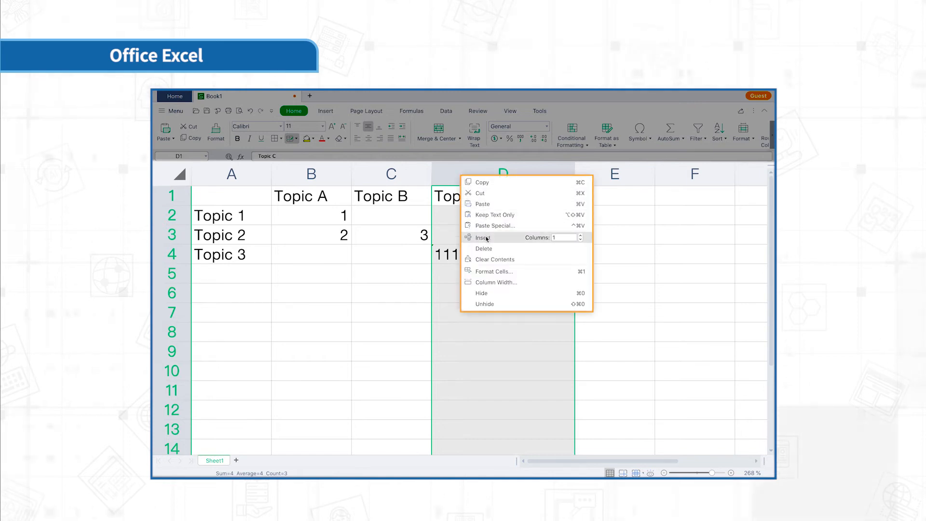
mouse_move(505, 241)
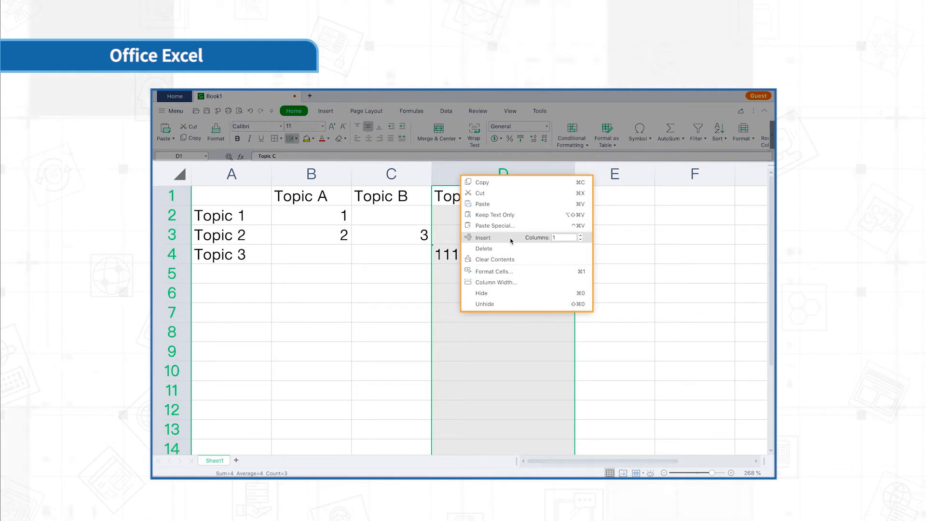
left_click(483, 237)
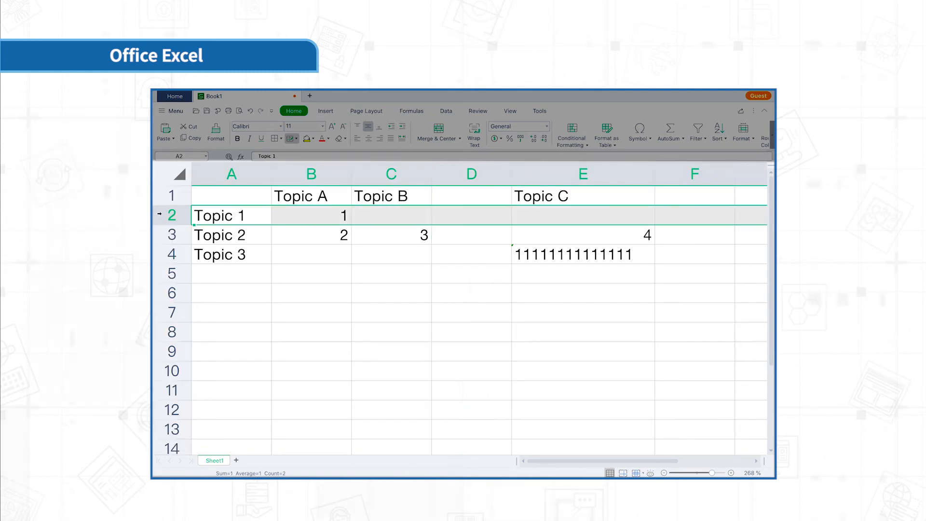
Insert a blank row between the headers and the Topic 1 row
right_click(220, 215)
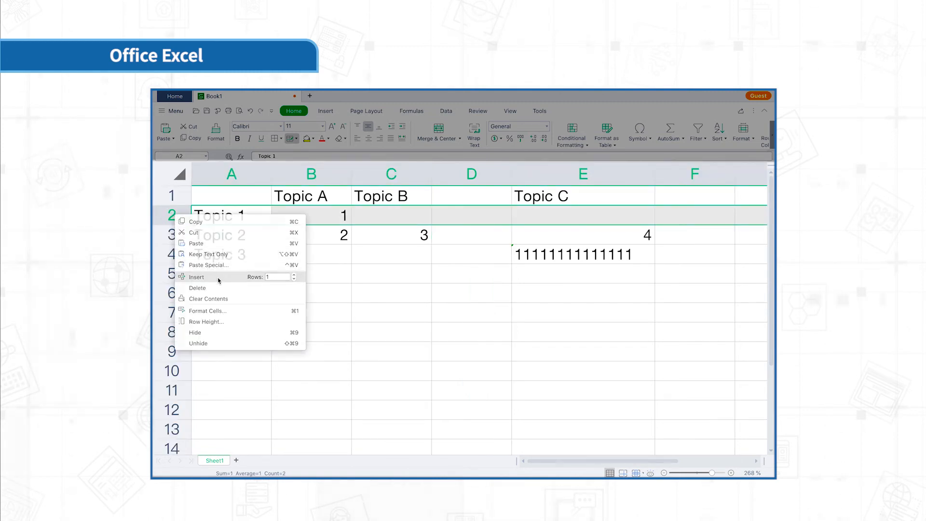
left_click(195, 277)
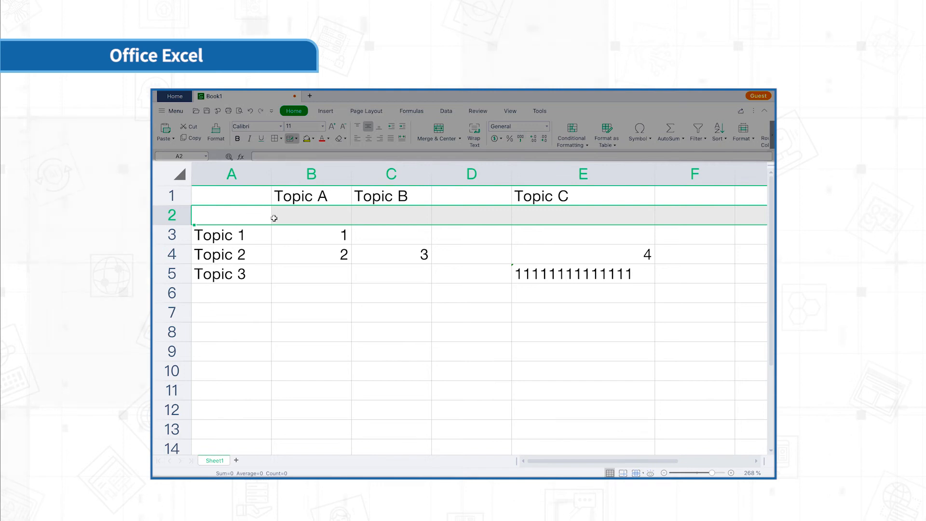
mouse_move(285, 254)
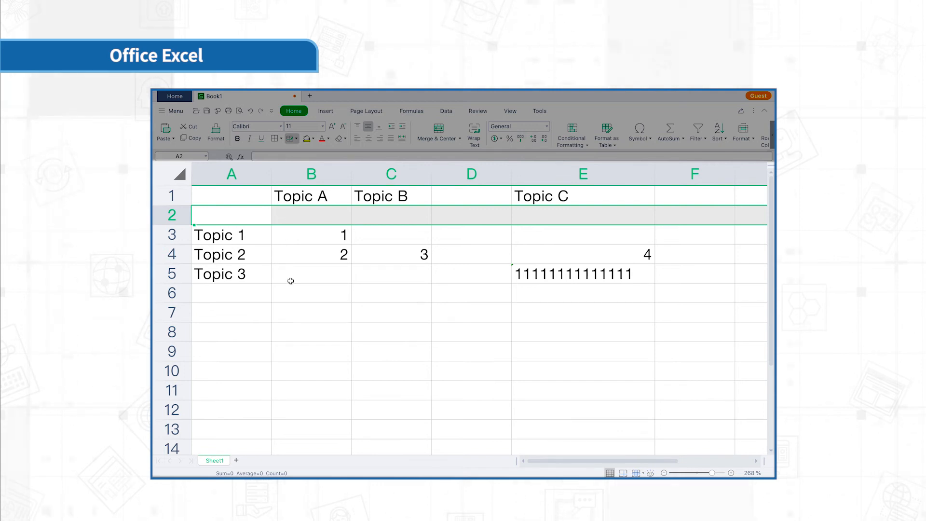
Select the Topic 3 row and hide it via its row options
left_click(310, 274)
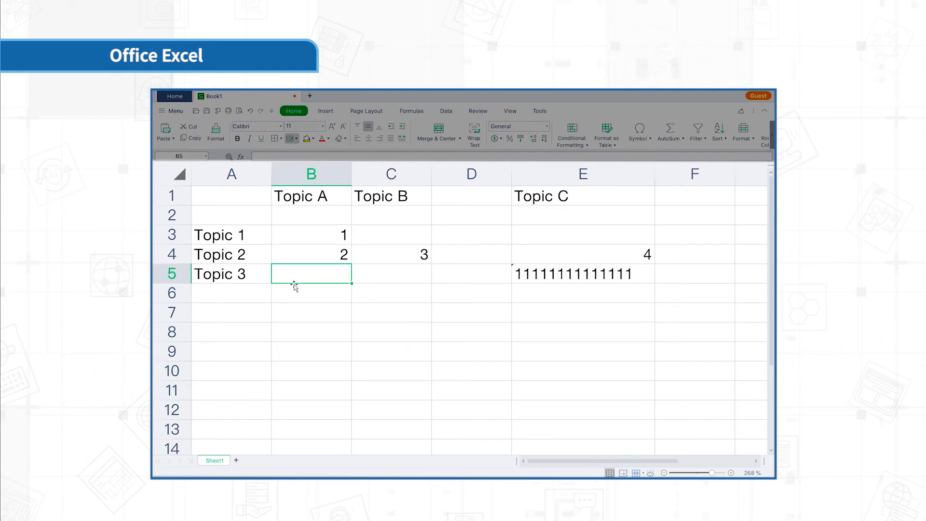
left_click(172, 274)
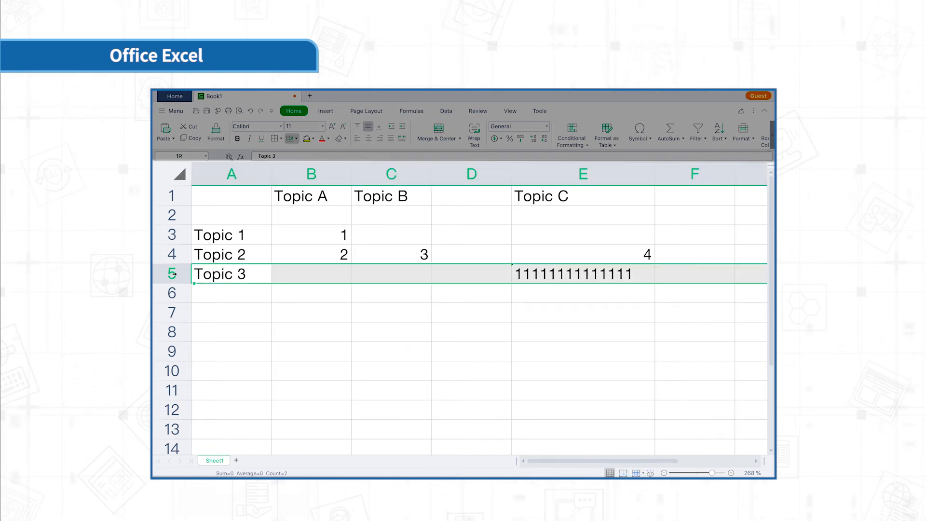
left_click(232, 274)
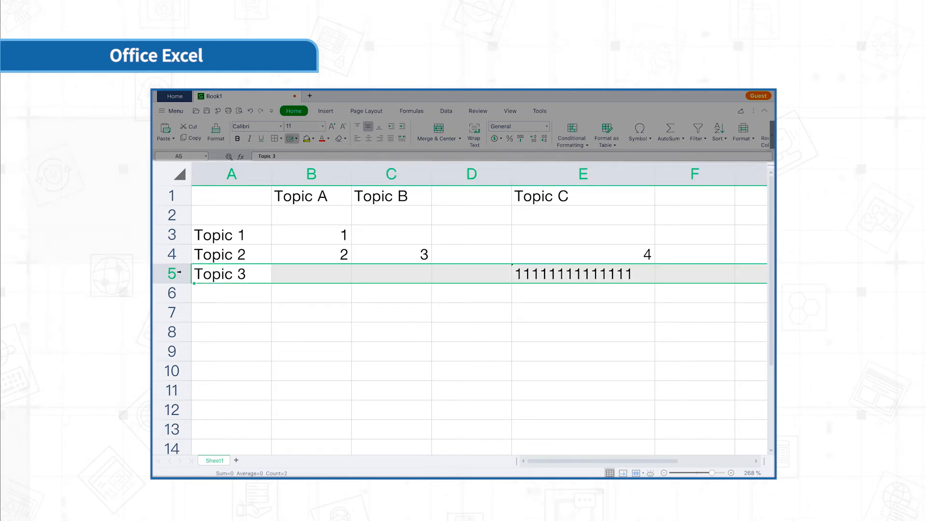
right_click(220, 274)
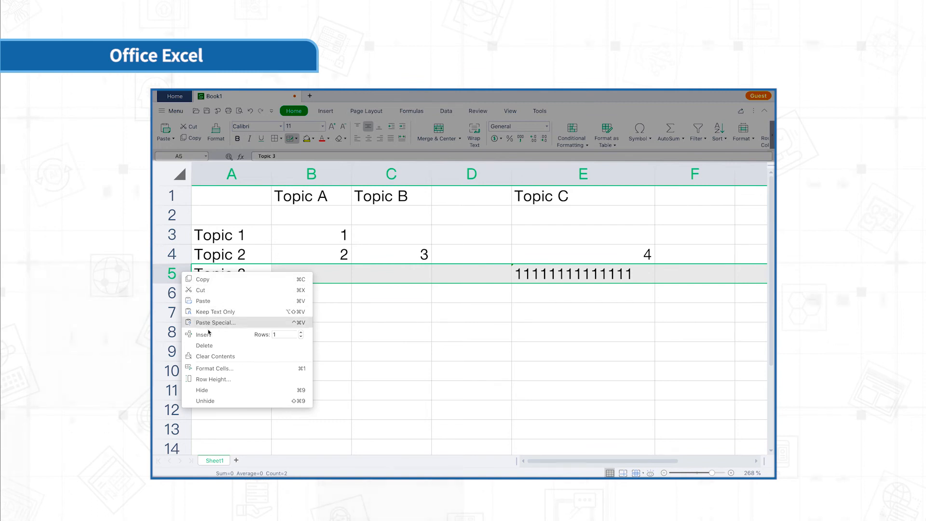
left_click(214, 356)
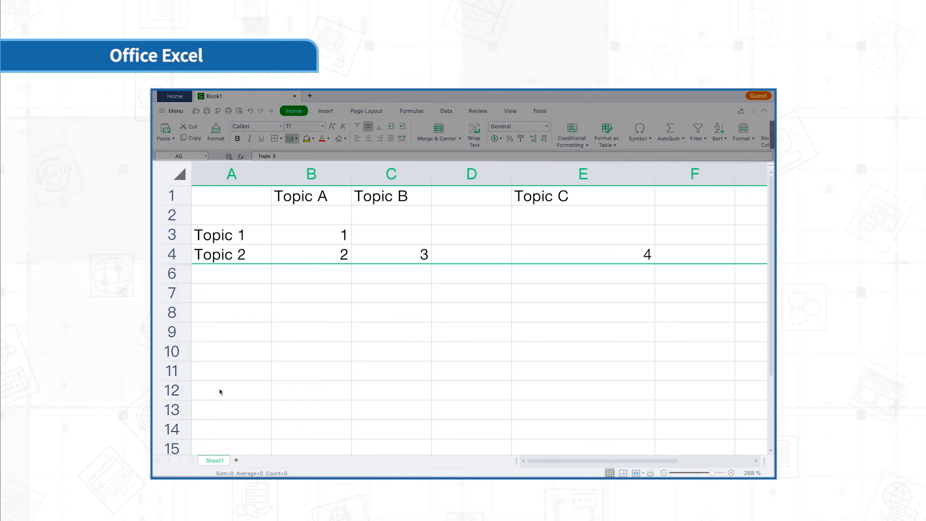
mouse_move(194, 292)
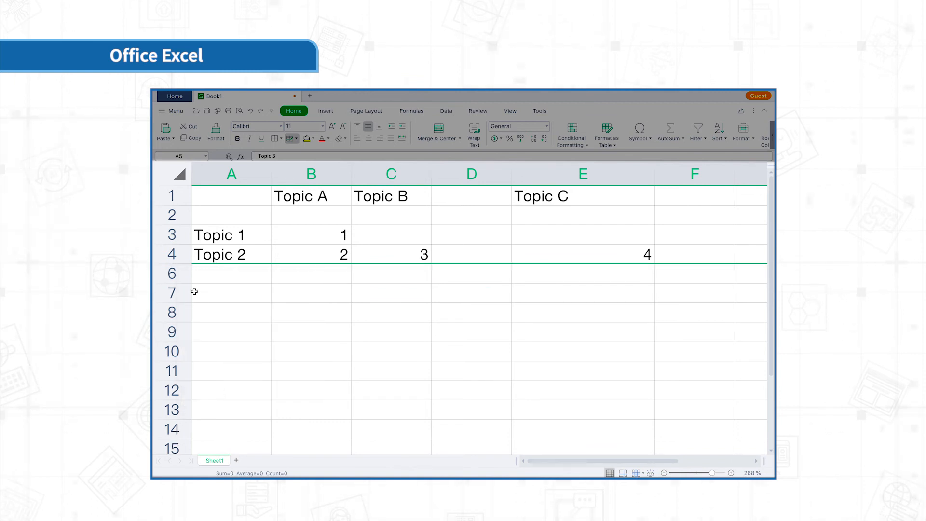
mouse_move(182, 257)
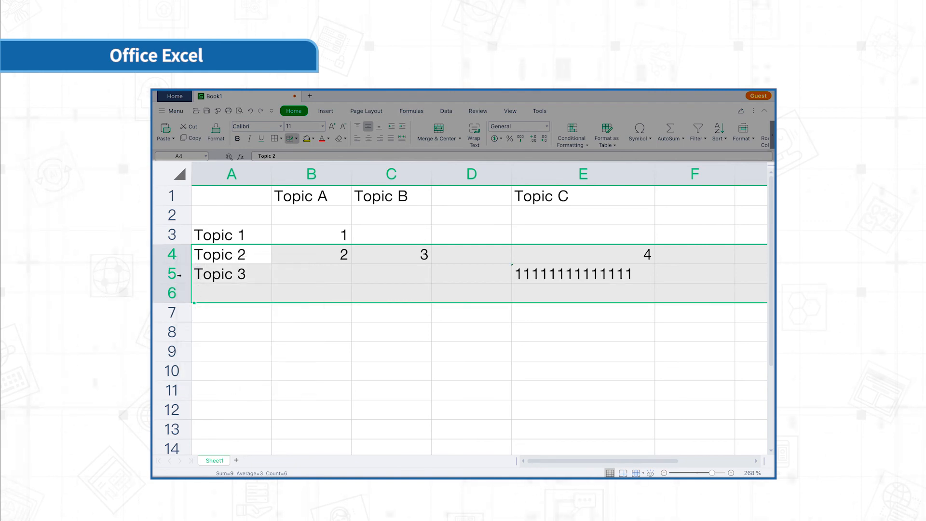
Delete the Topic 3 row, leaving only Topics 1 and 2
left_click(231, 274)
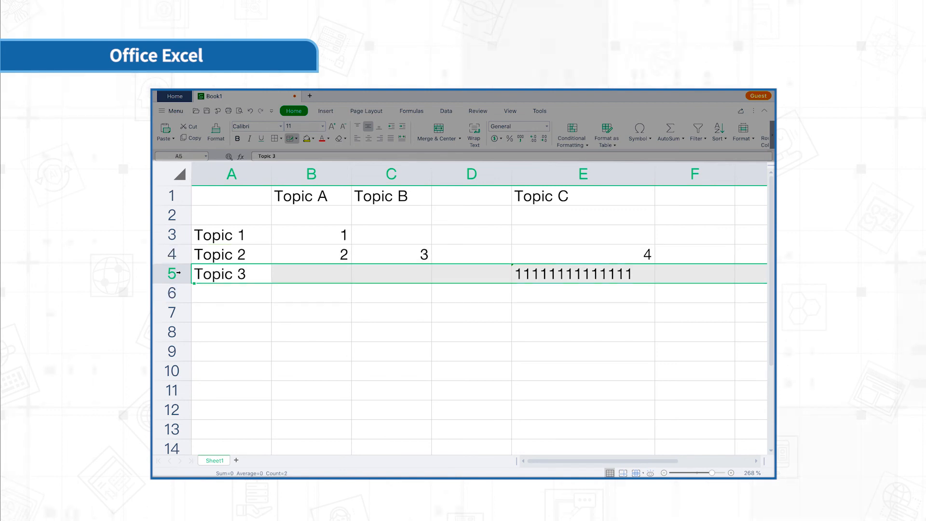
right_click(220, 274)
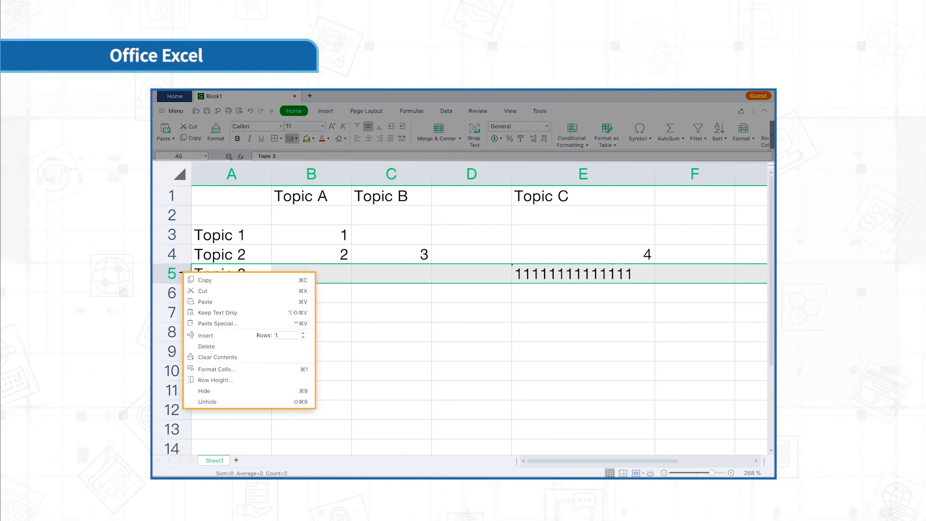
left_click(217, 357)
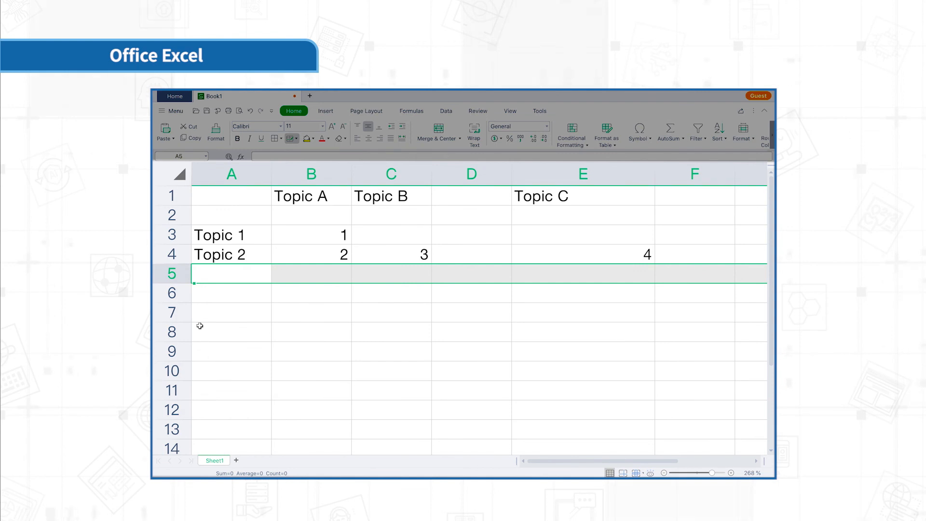
Auto-fill the 2 under Topic A into a series 2 through 8 down to row 10
left_click(311, 254)
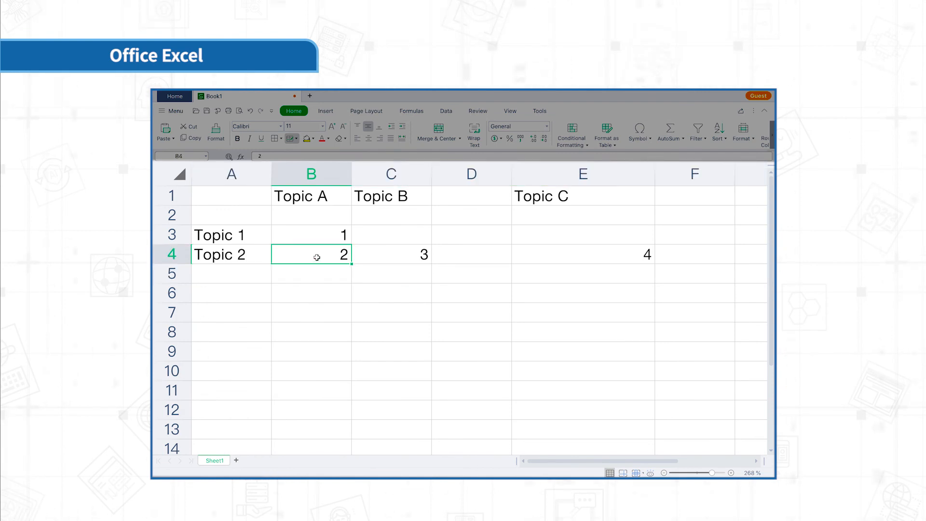
mouse_move(352, 266)
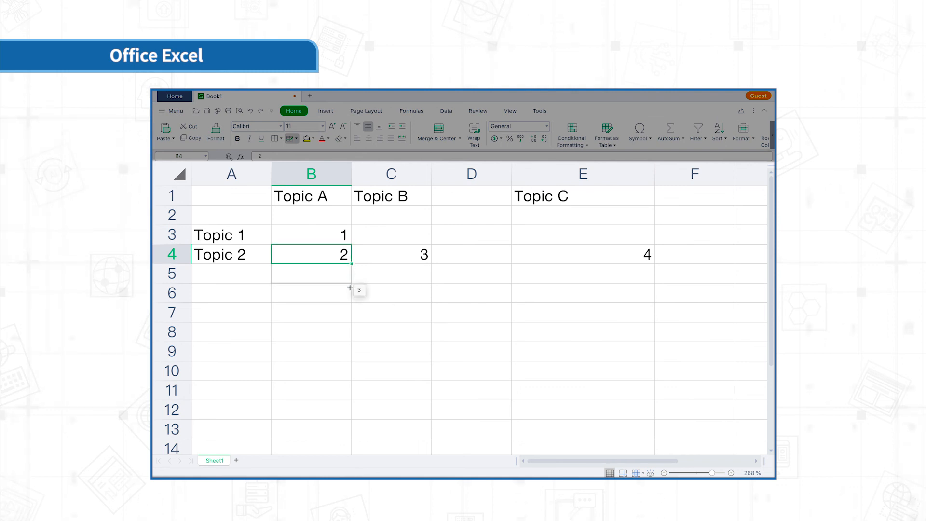
left_click_drag(349, 263, 349, 370)
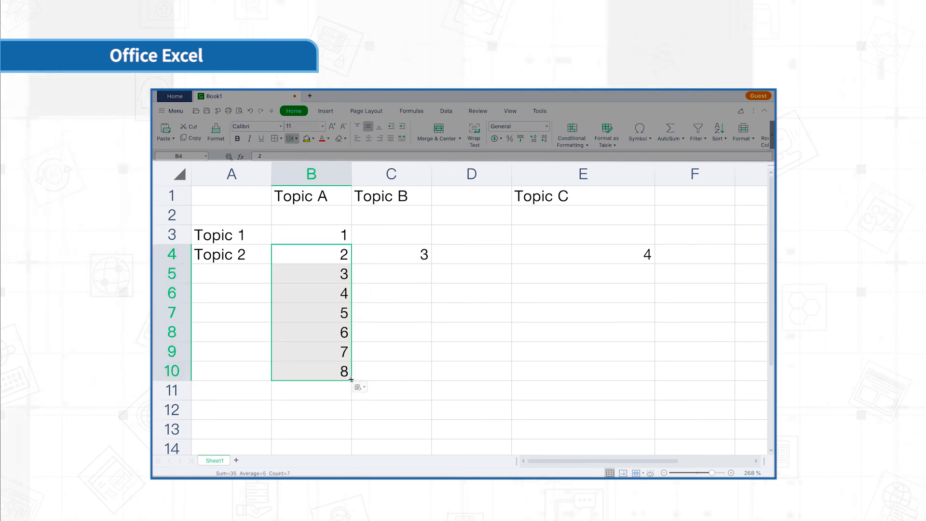